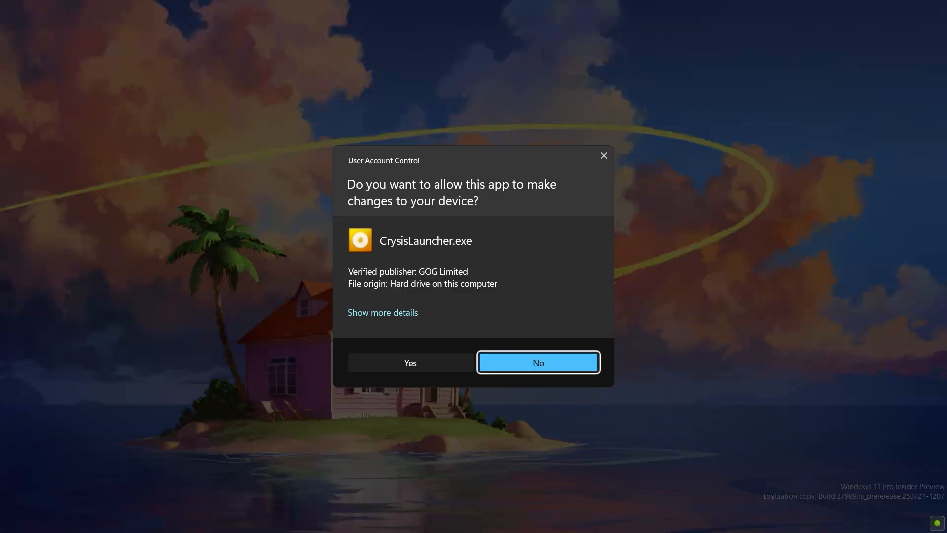
Answer No on the UAC prompt for CrysisLauncher.exe and return to the desktop
click(537, 362)
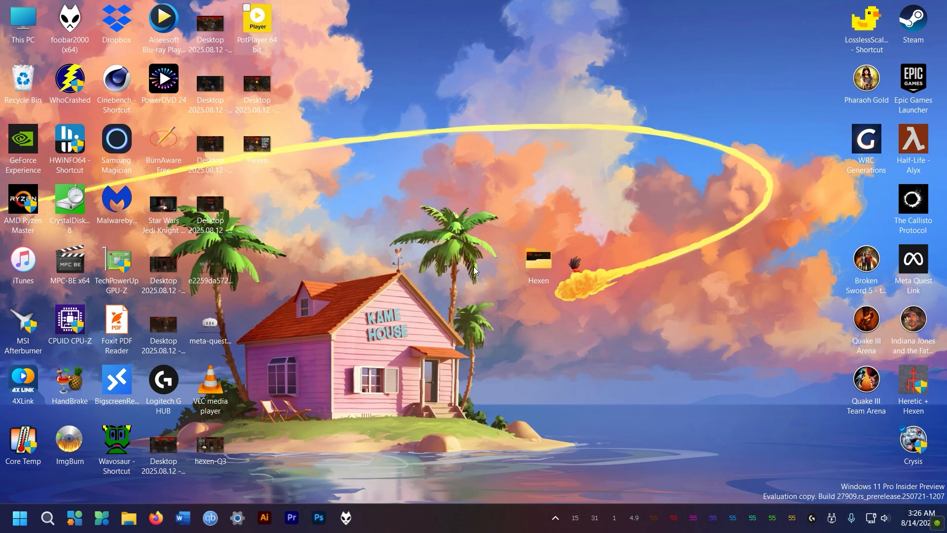
mouse_move(729, 377)
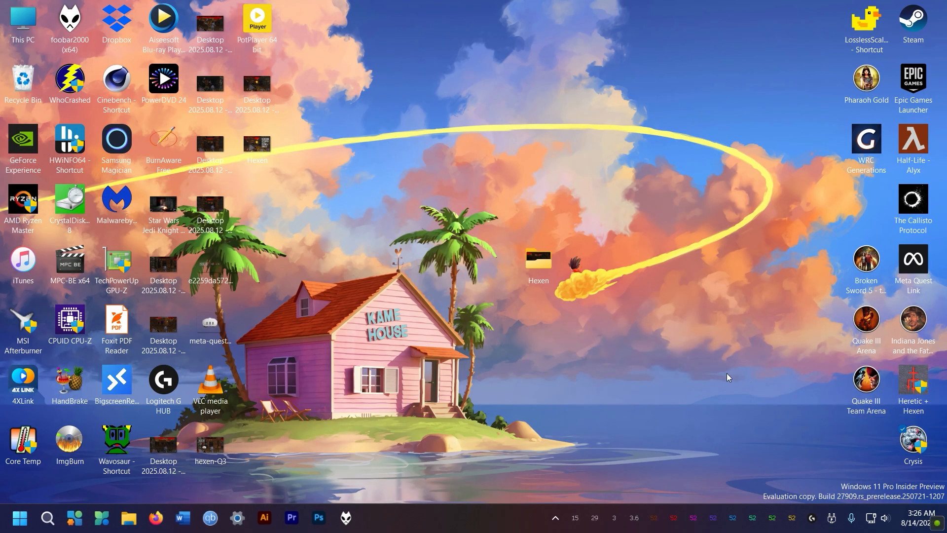
Bring up the c1-launcher GitHub releases page in Firefox and scroll to the v7 assets
click(157, 522)
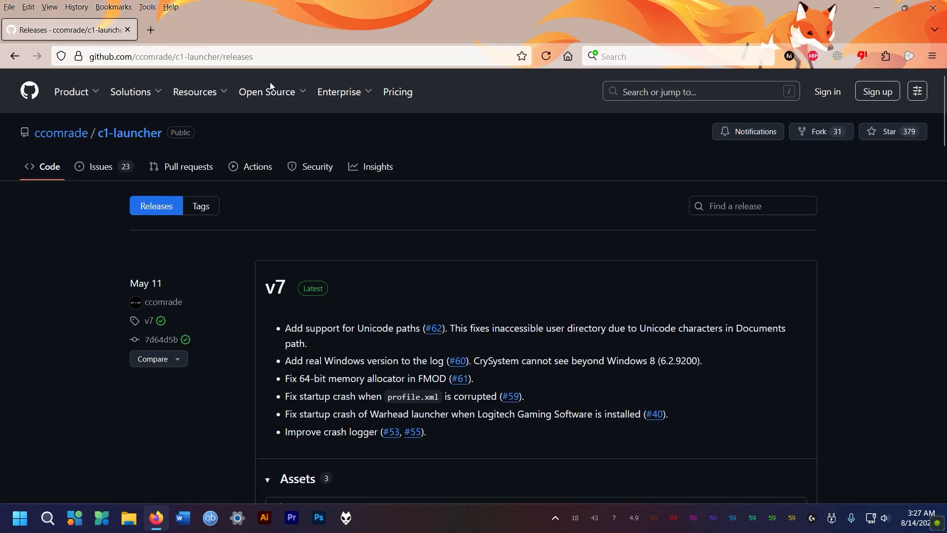
scroll(down, 3)
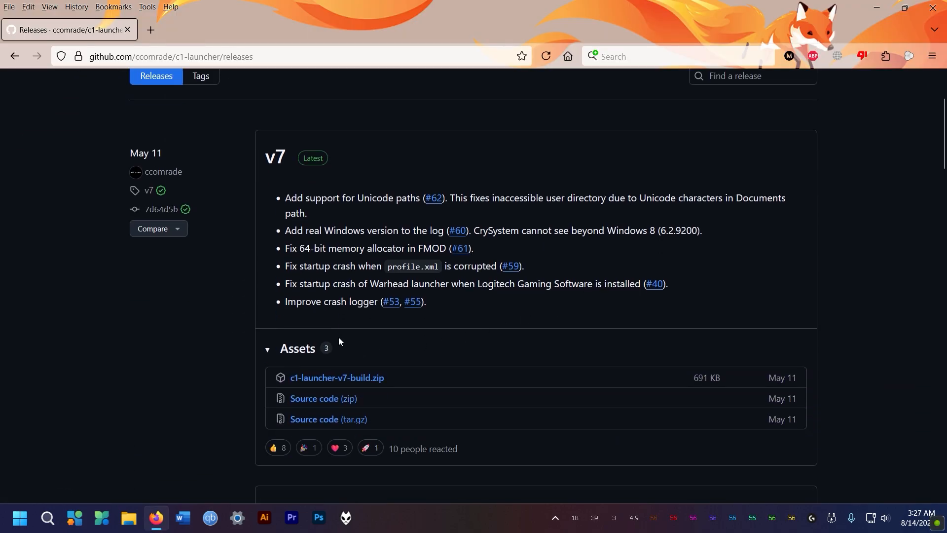
mouse_move(336, 378)
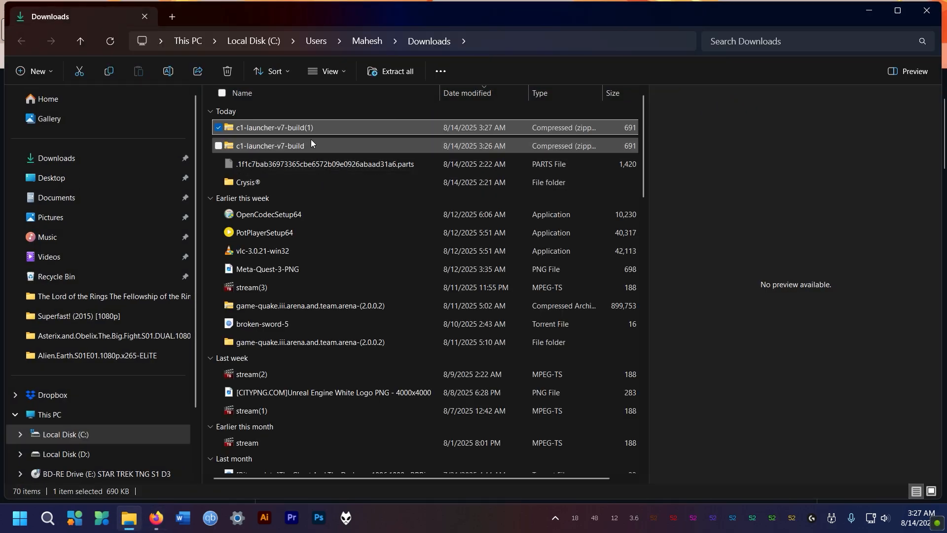
Extract c1-launcher-v7-build.zip into the Downloads folder via Extract All
right_click(270, 146)
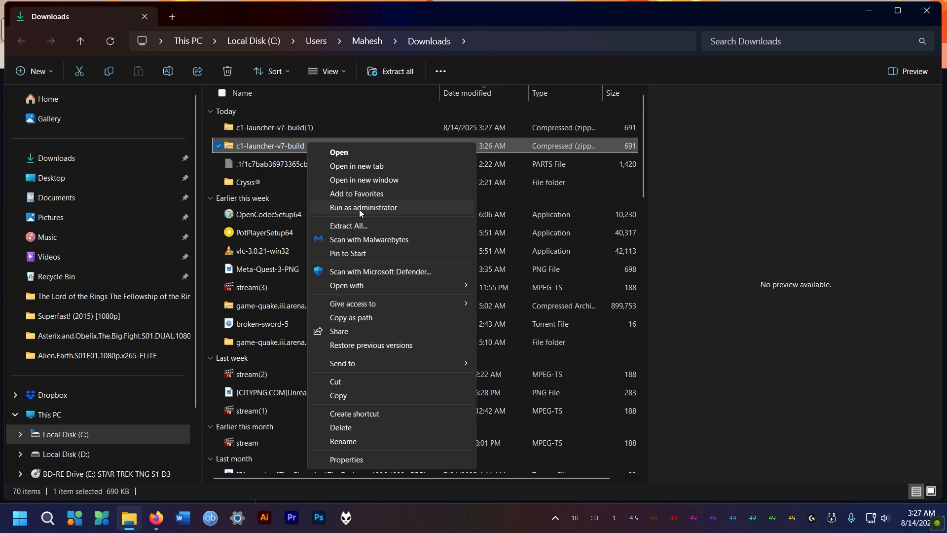
mouse_move(363, 273)
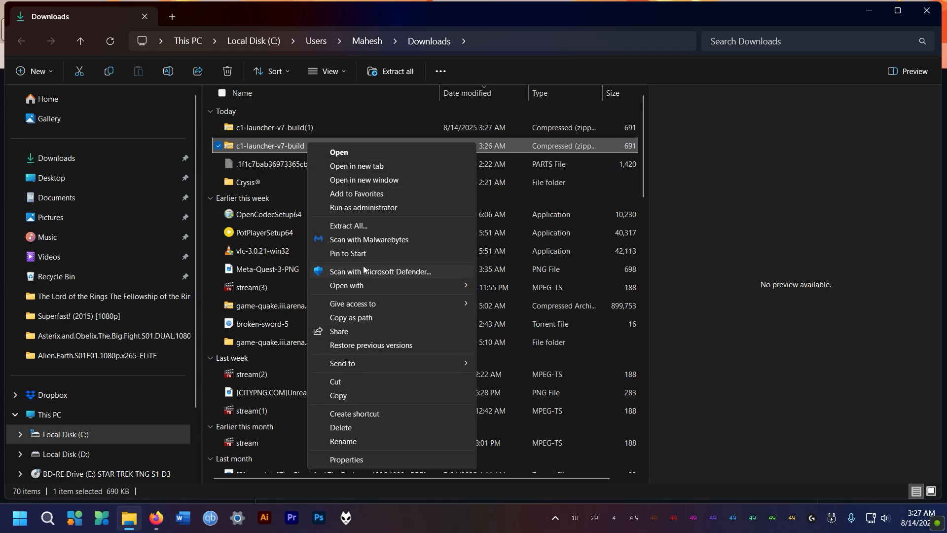
click(348, 225)
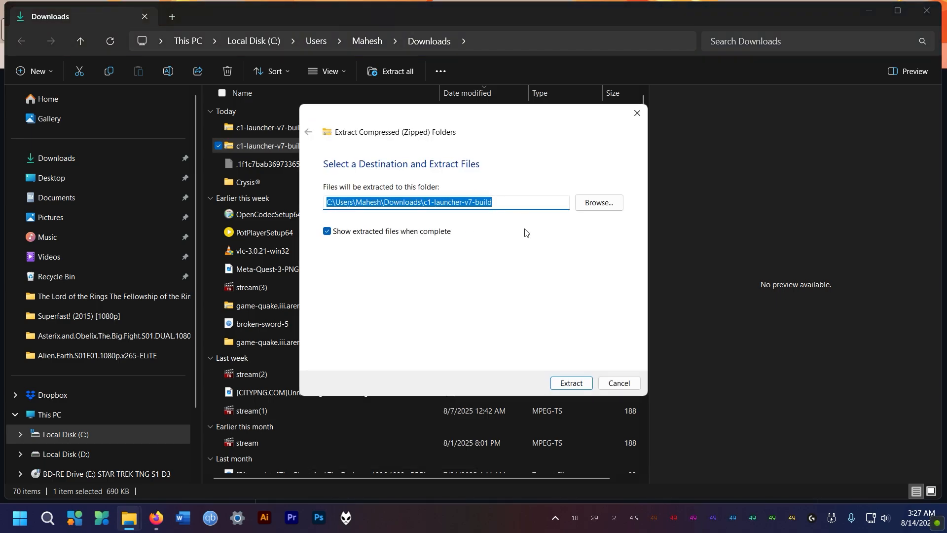
click(570, 383)
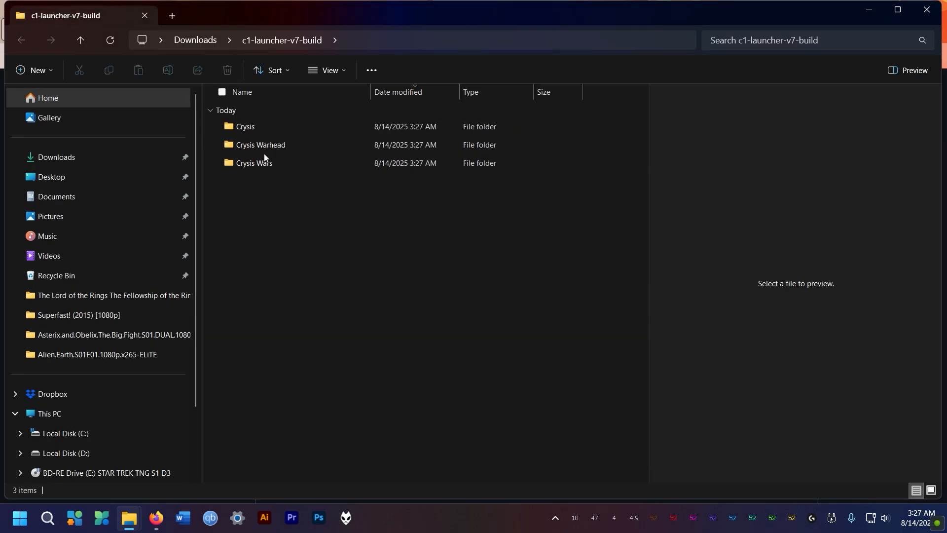
Browse into the extracted Crysis > Bin64 folder, then bring up the GOG Games folder window
click(246, 127)
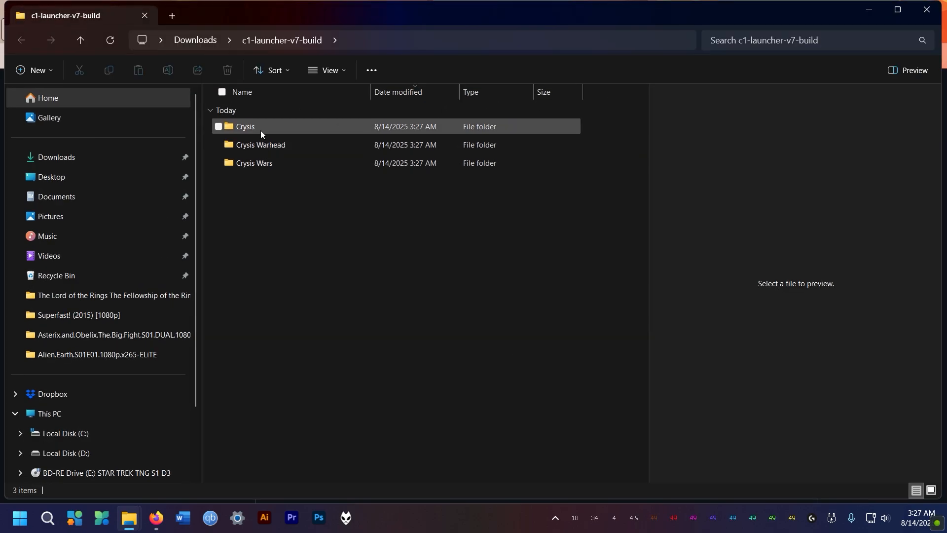
double_click(245, 126)
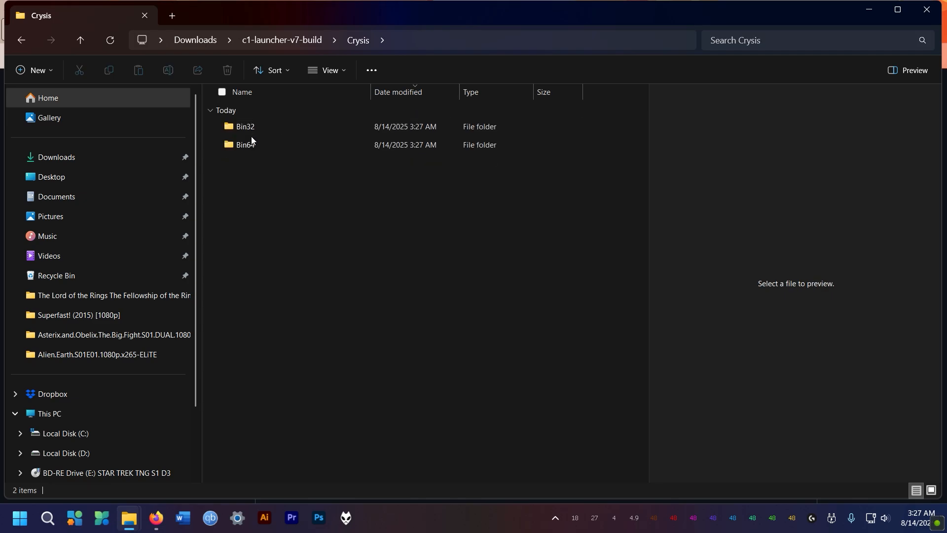
double_click(244, 144)
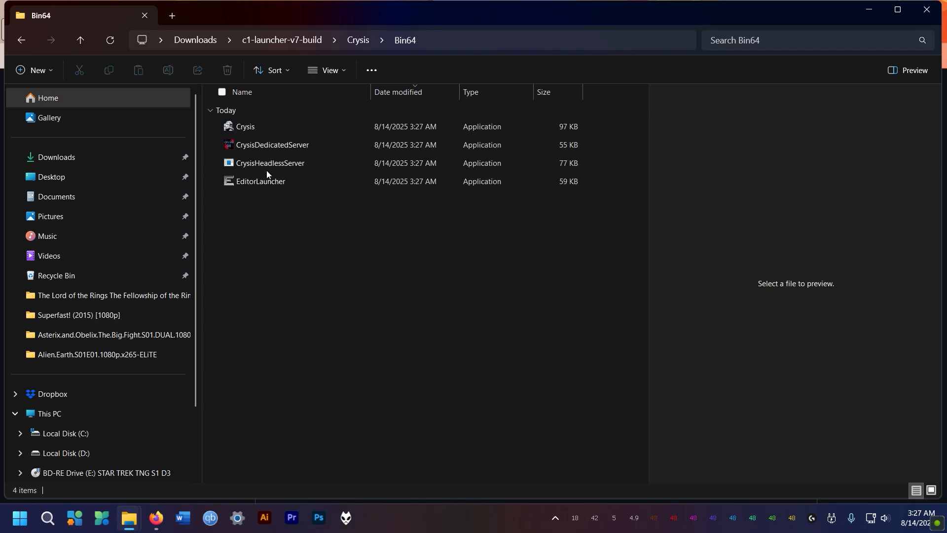
click(49, 414)
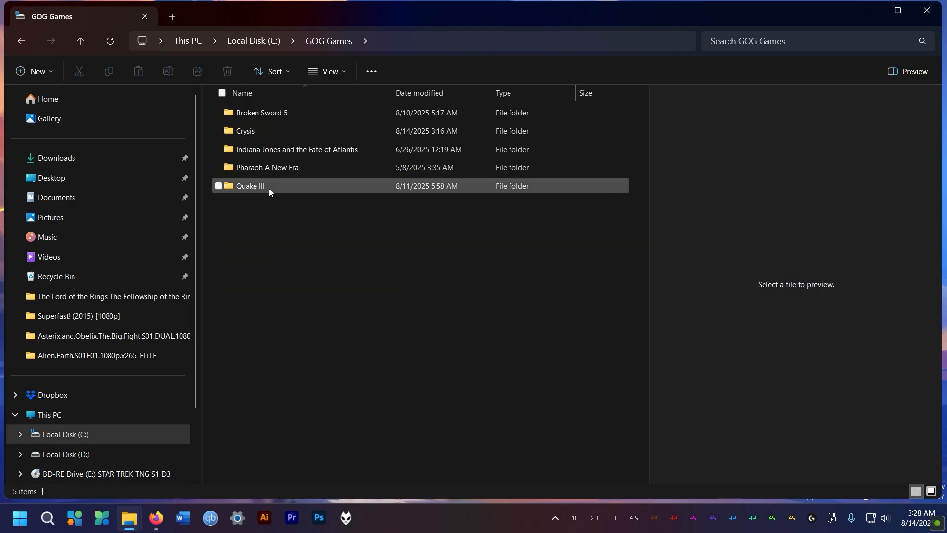
Move the four launcher files into GOG Games > Crysis > Bin64, replacing the same-named files
double_click(245, 131)
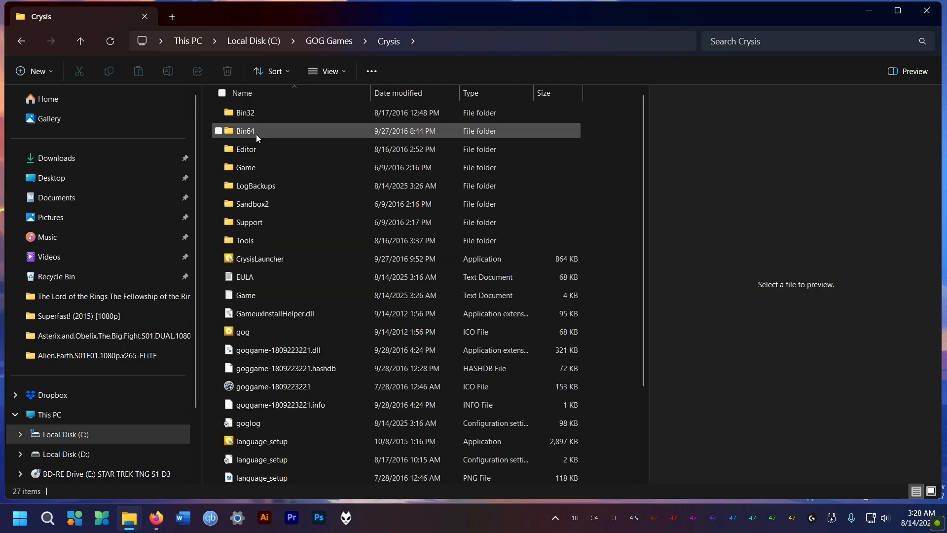
double_click(245, 130)
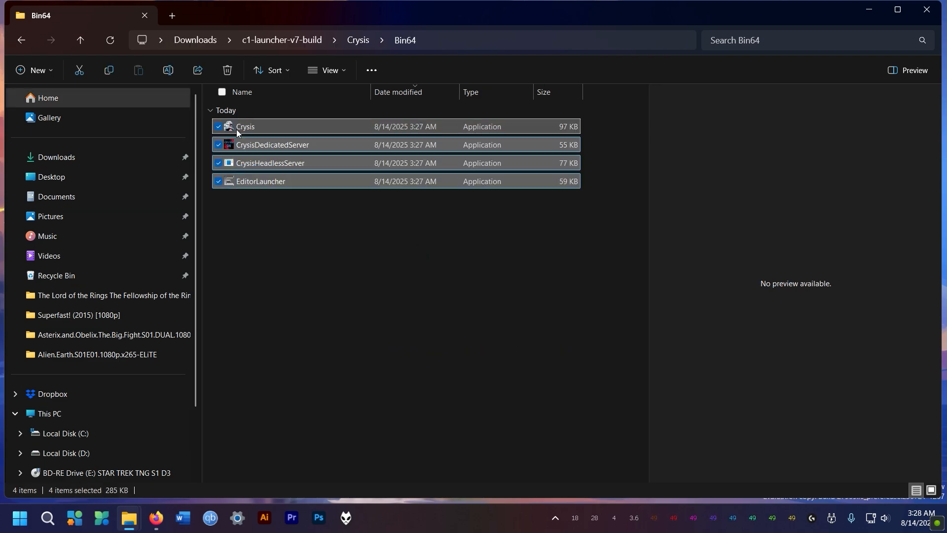
mouse_move(128, 517)
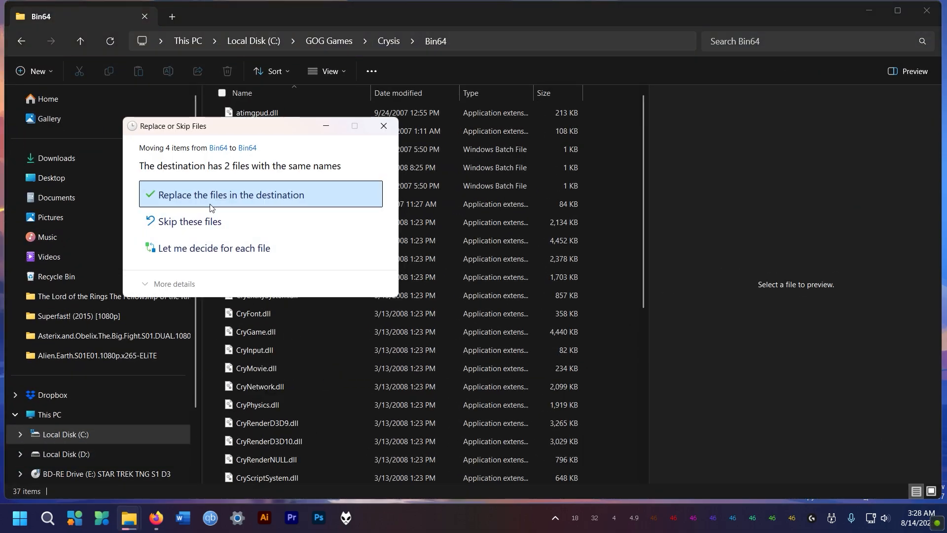
click(228, 194)
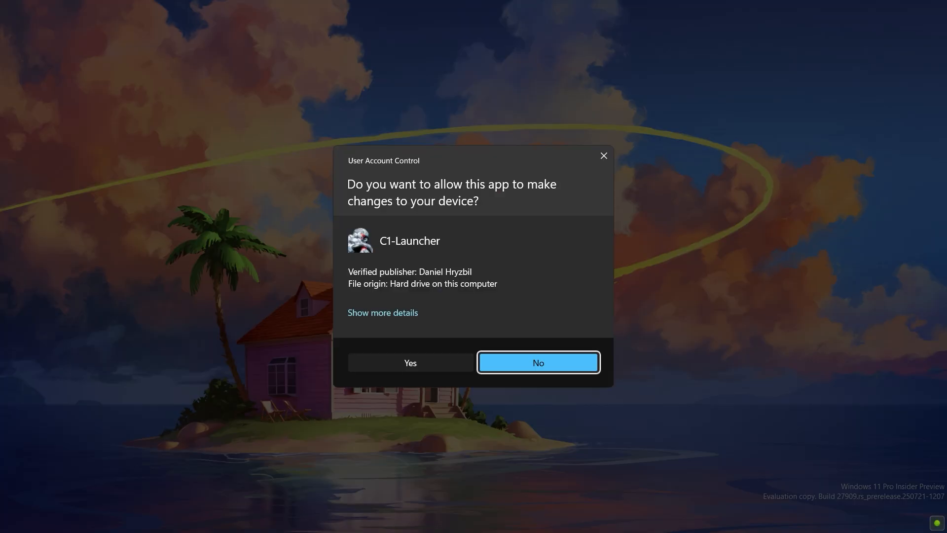
Answer Yes on the UAC prompt for C1-Launcher so Crysis starts
click(537, 362)
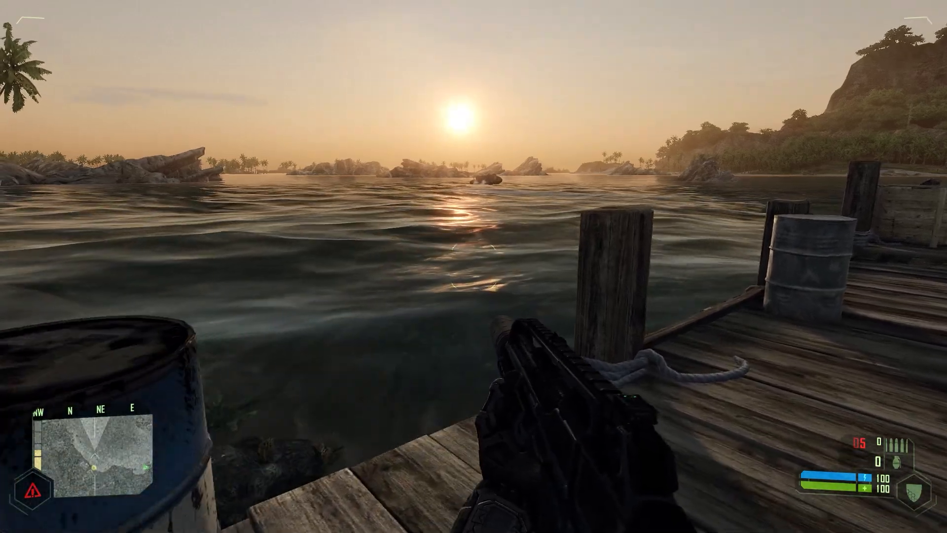
mouse_move(474, 267)
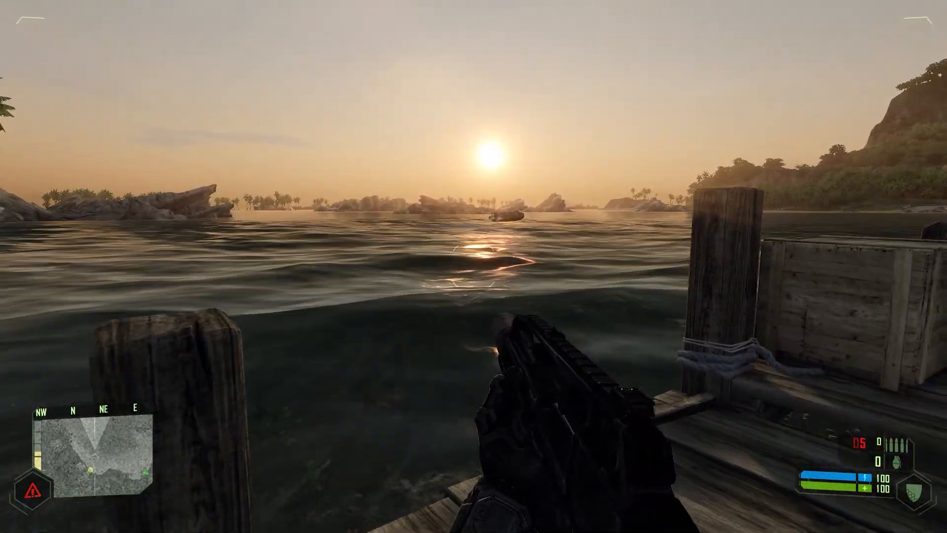
mouse_move(474, 266)
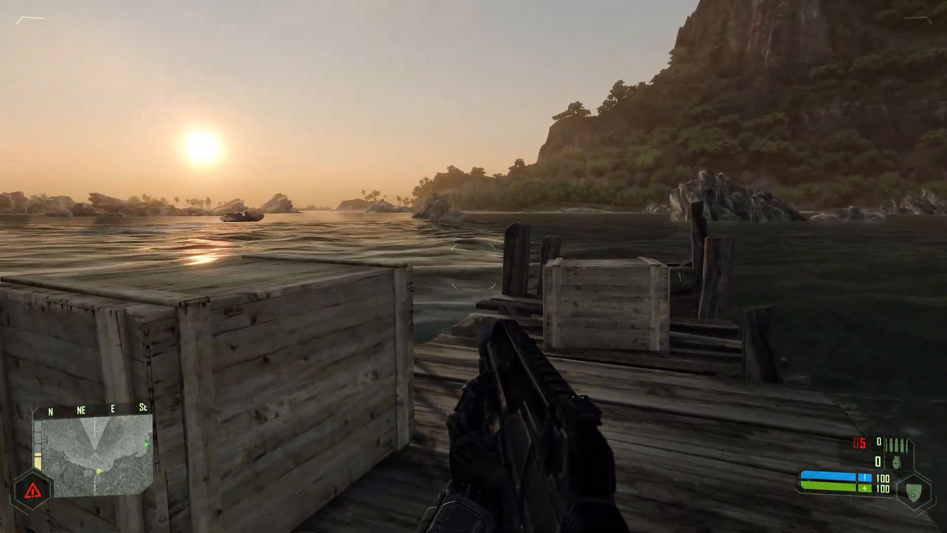
mouse_move(474, 267)
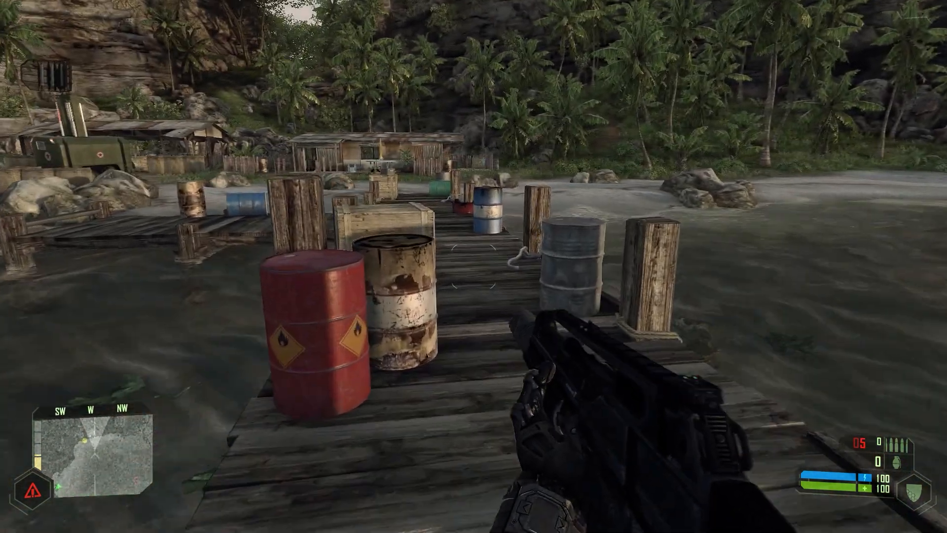